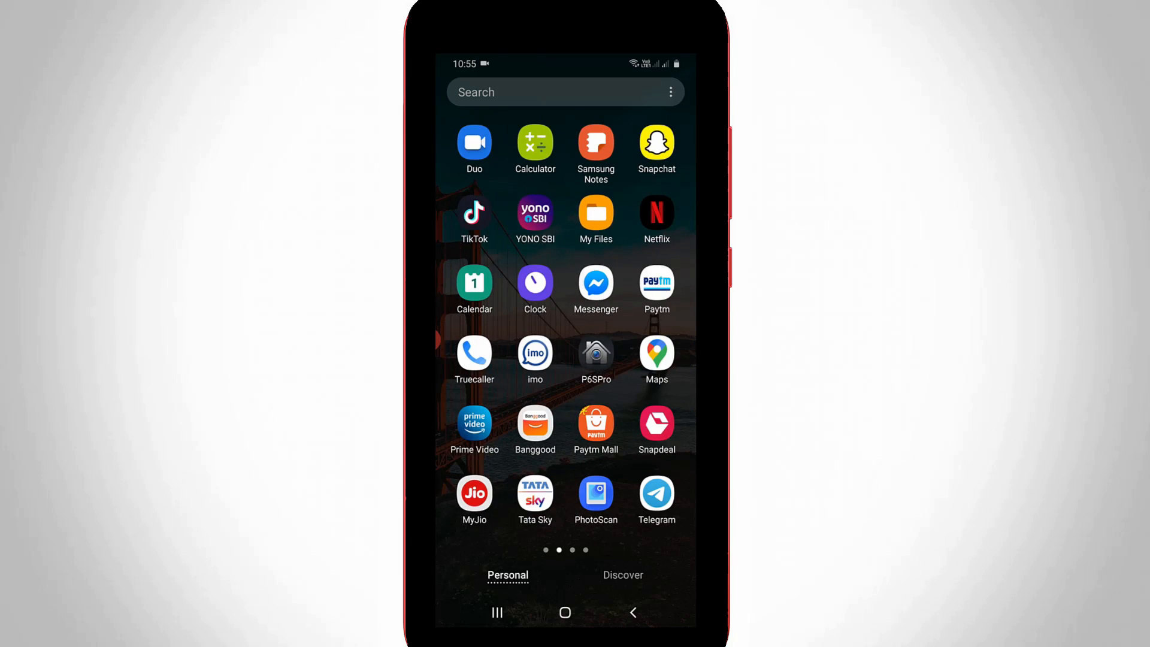
- Launch My Files and browse Internal storage to the Telegram folder
left_click(595, 212)
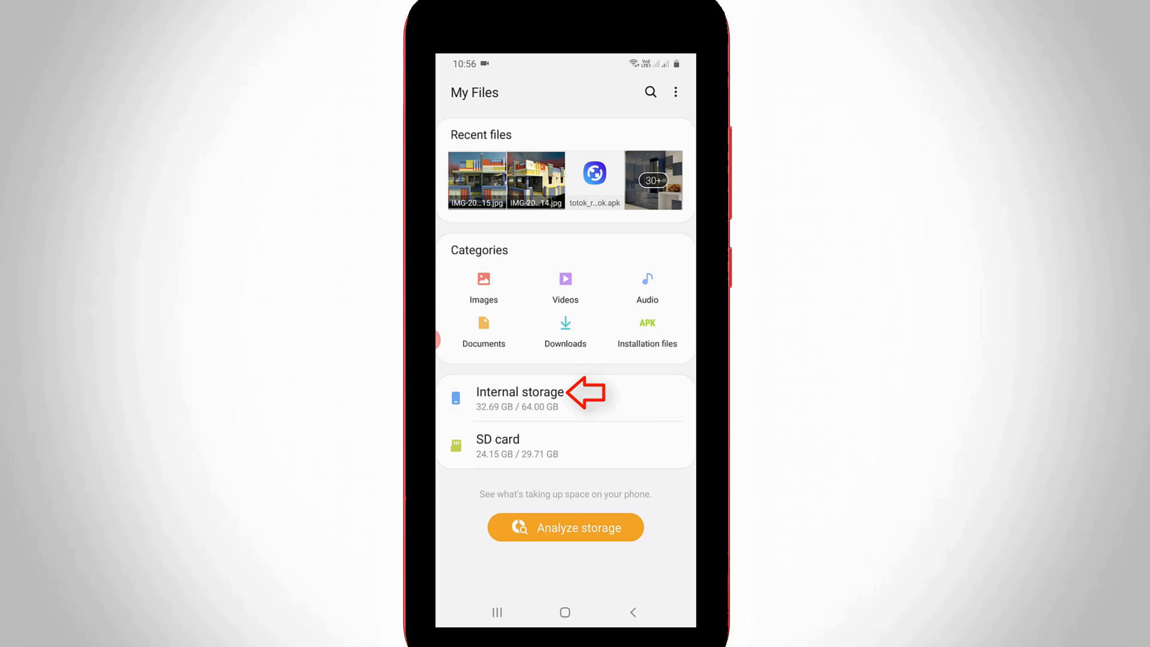
left_click(520, 392)
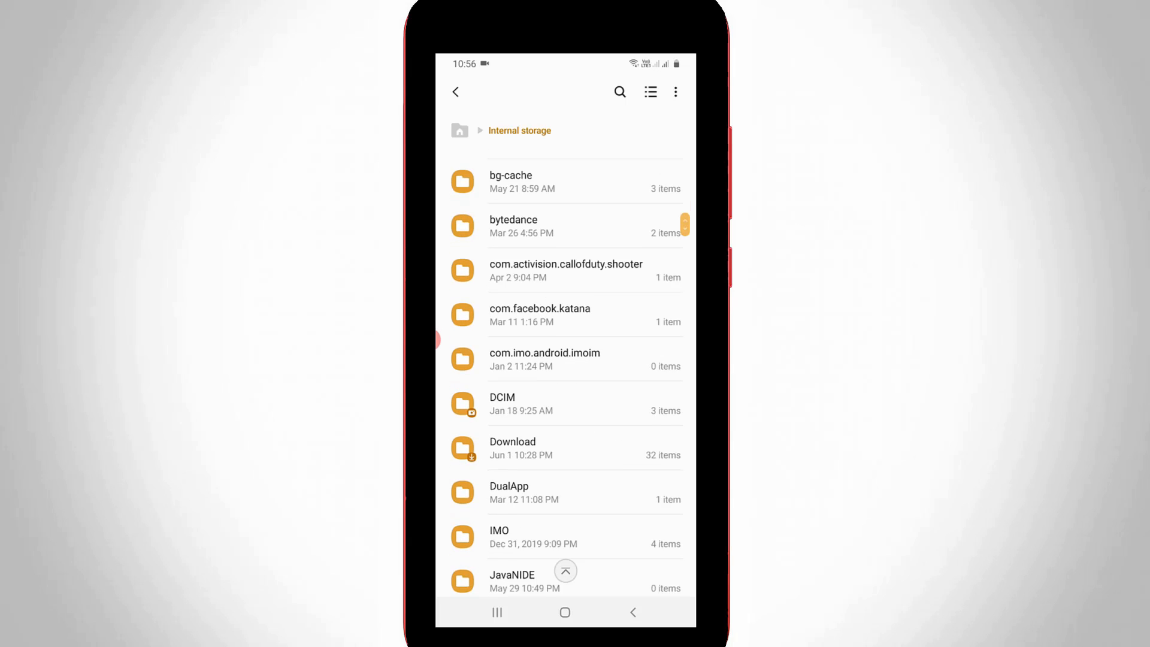
scroll("down", 3)
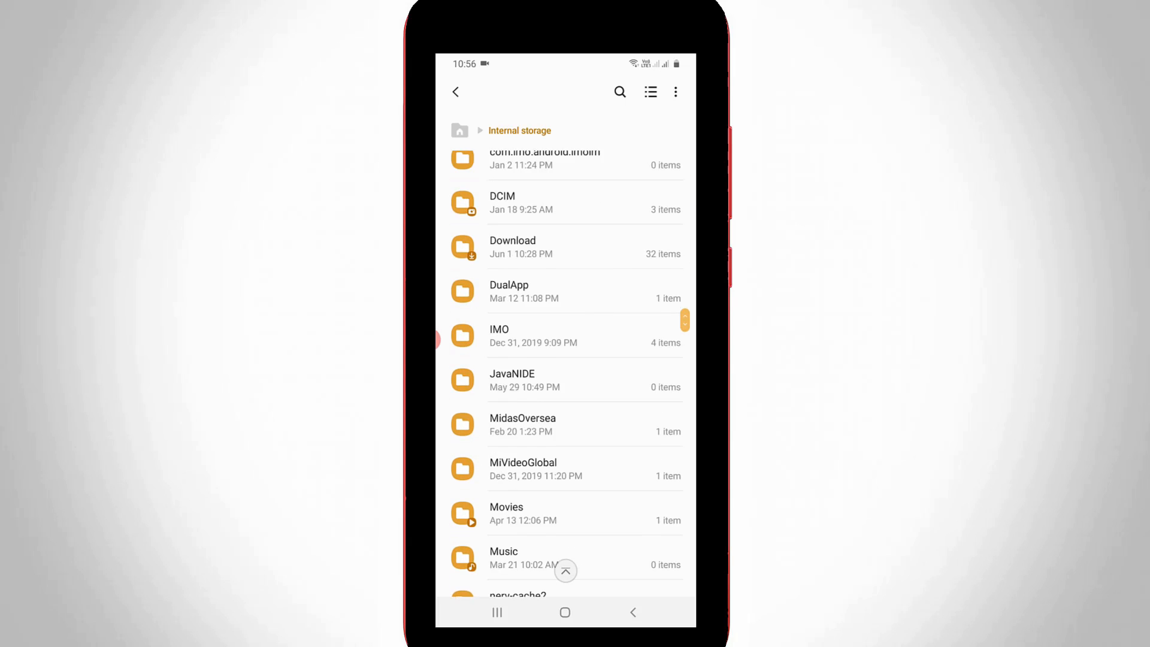
scroll("down", 3)
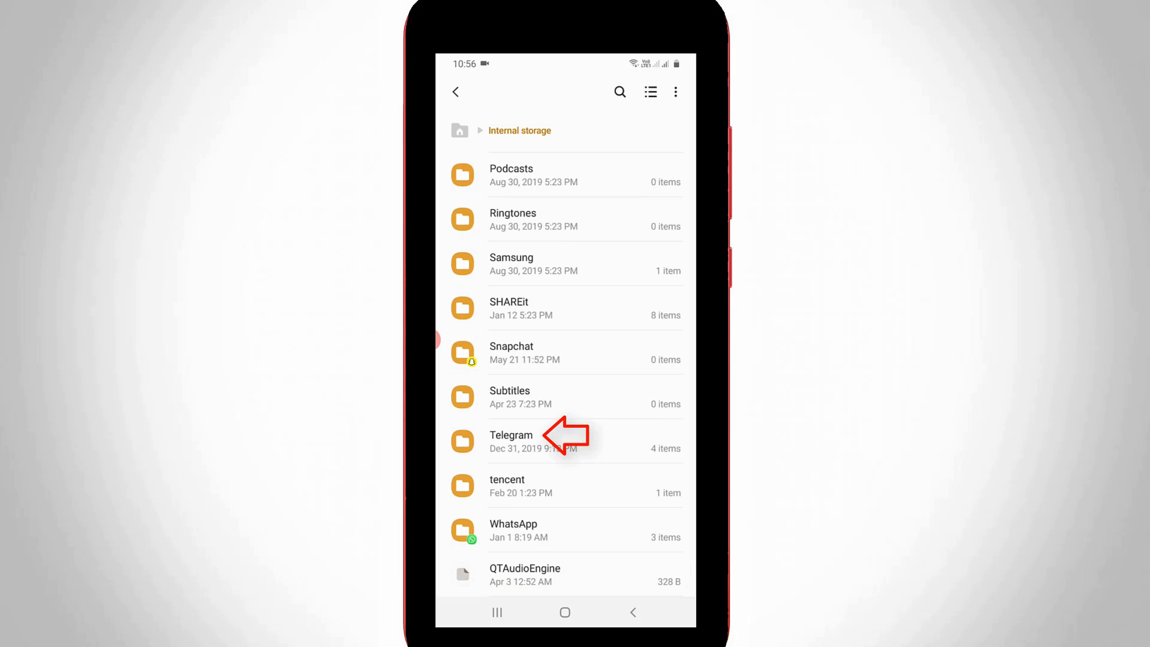
left_click(511, 440)
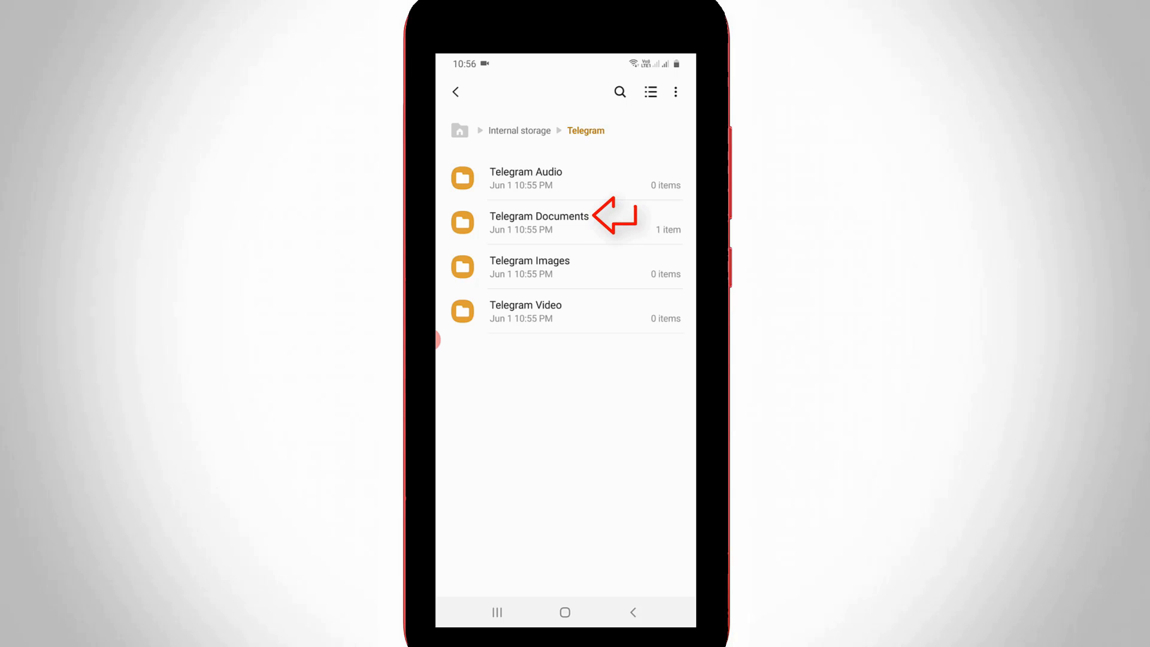
- Open Telegram's Documents subfolder and select the downloaded PDF
left_click(538, 222)
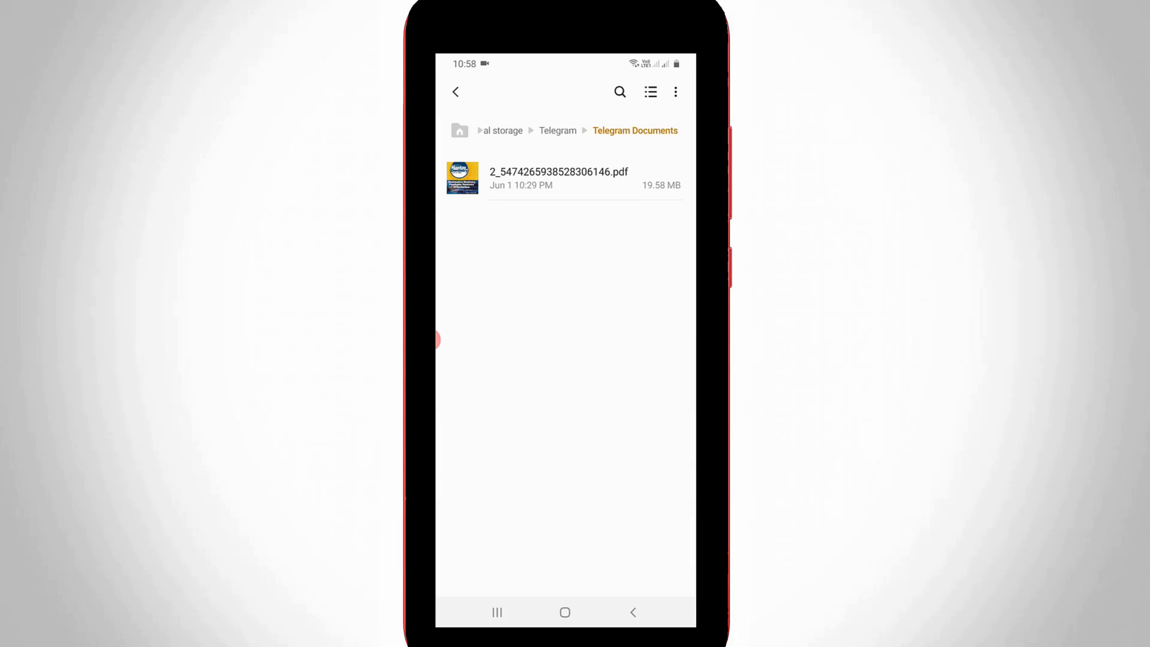
left_click(569, 177)
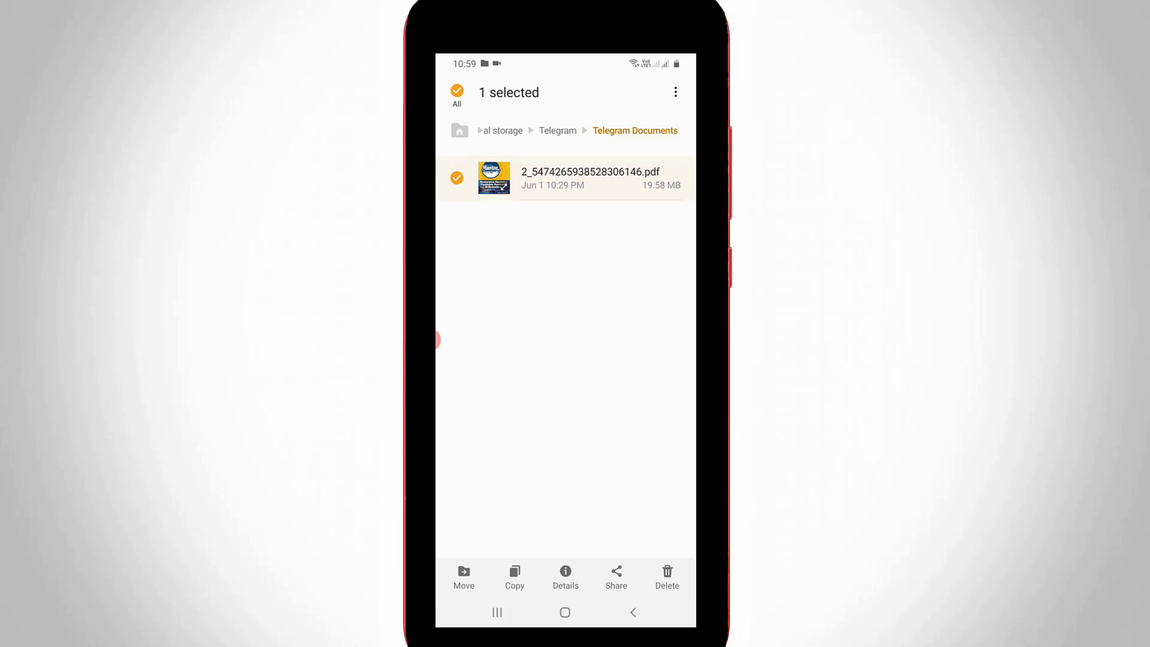
- Move the selected PDF into the SD card's Download folder
left_click(463, 576)
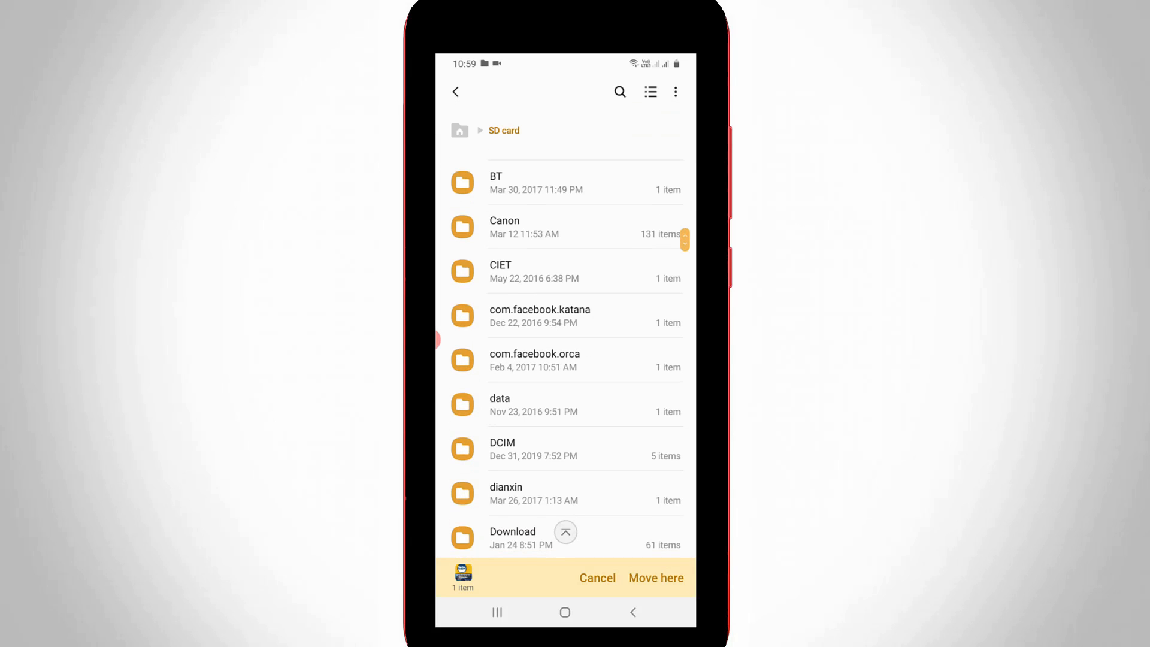
left_click(512, 531)
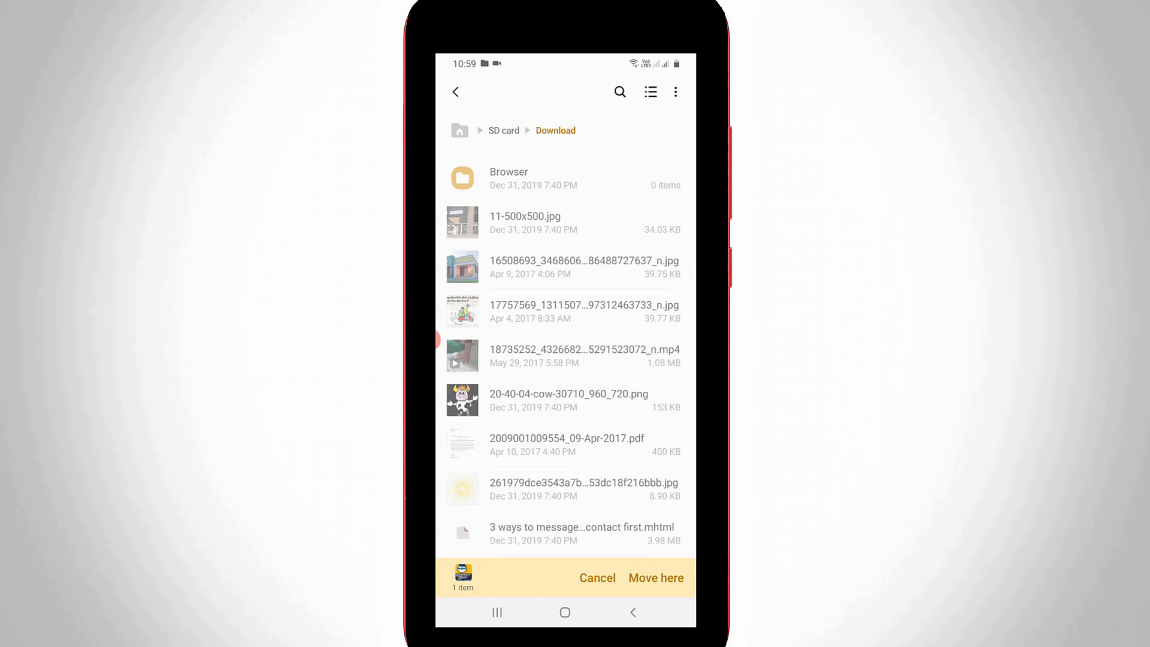
left_click(654, 578)
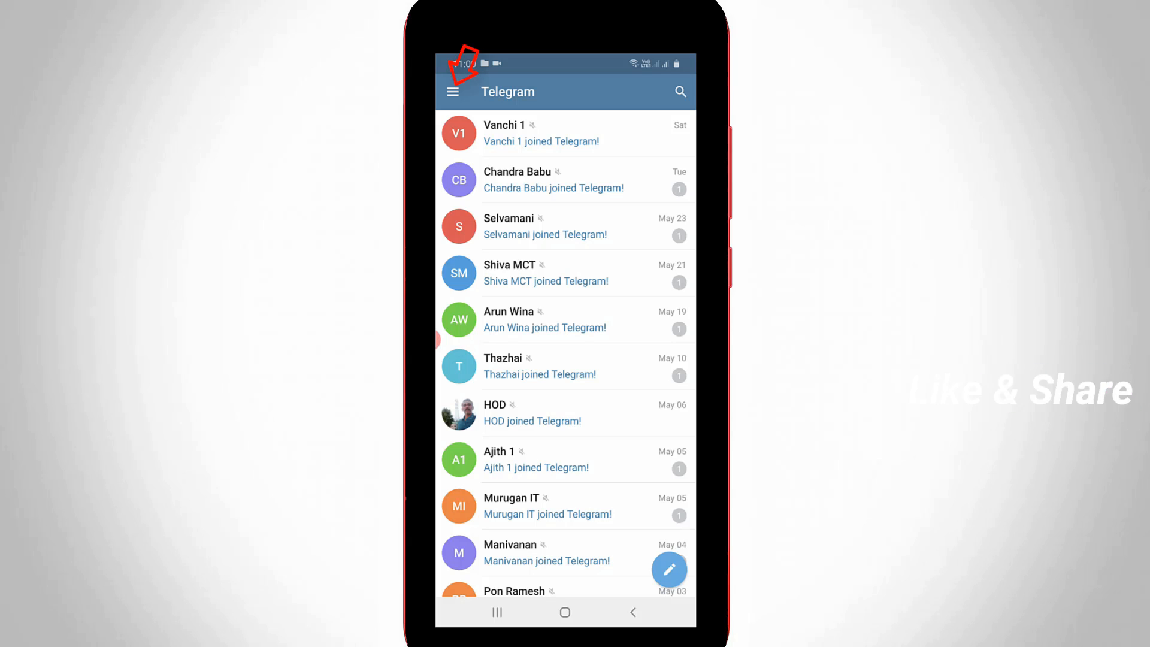
- Go through Telegram's main menu and Settings to Chat Settings
left_click(452, 91)
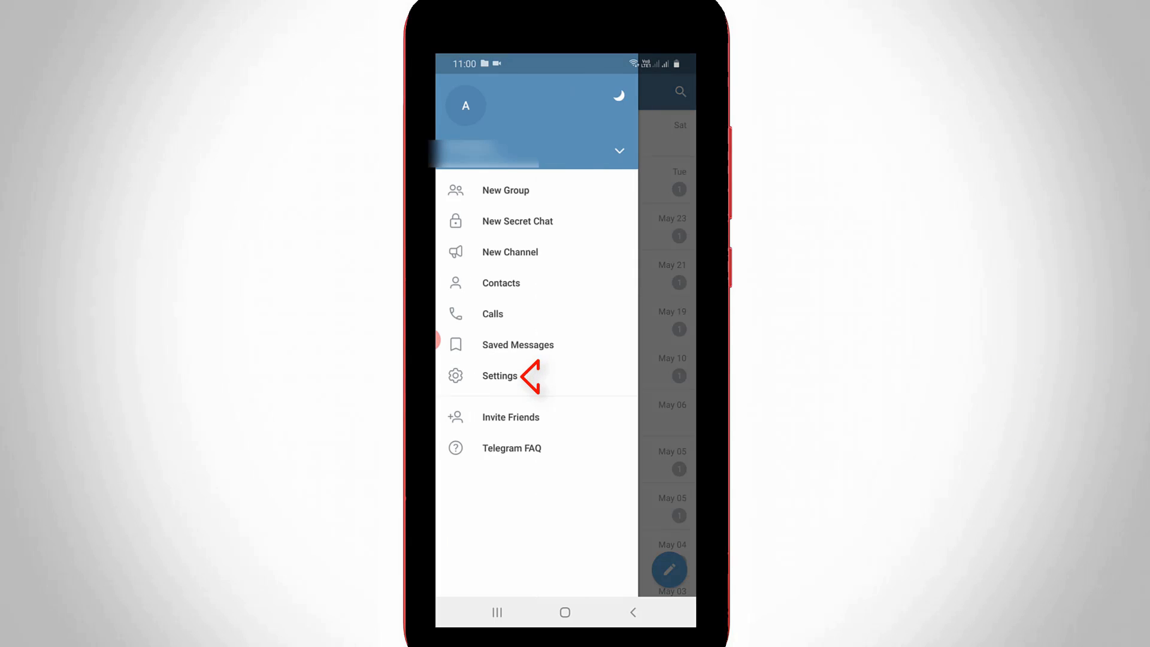
left_click(500, 375)
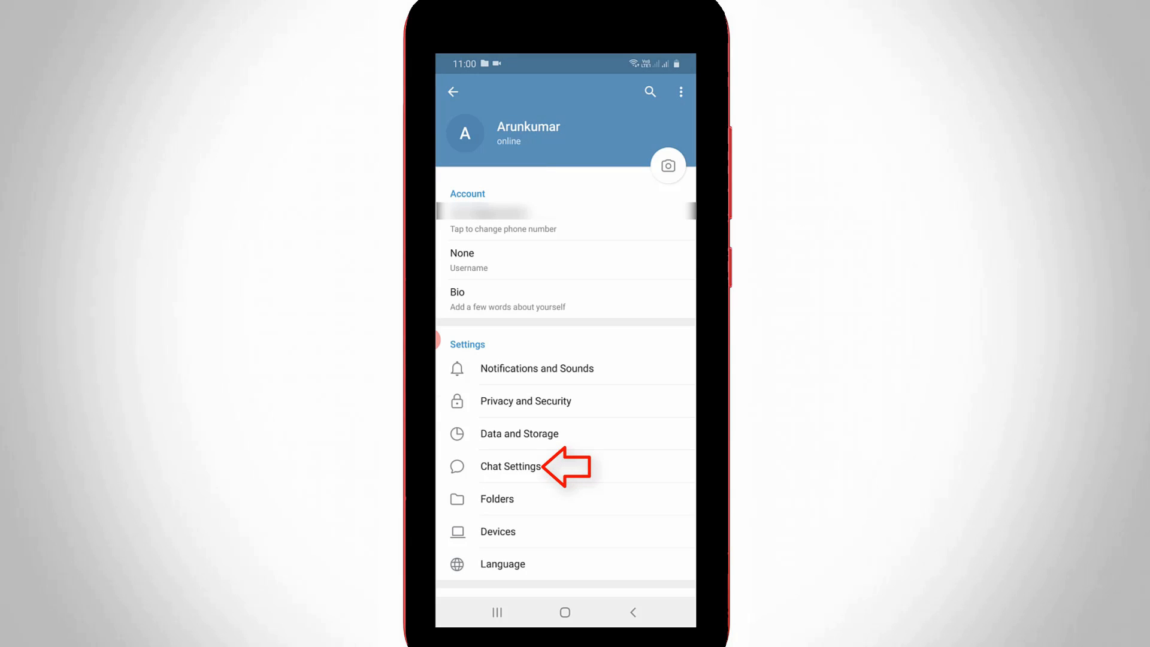
left_click(509, 466)
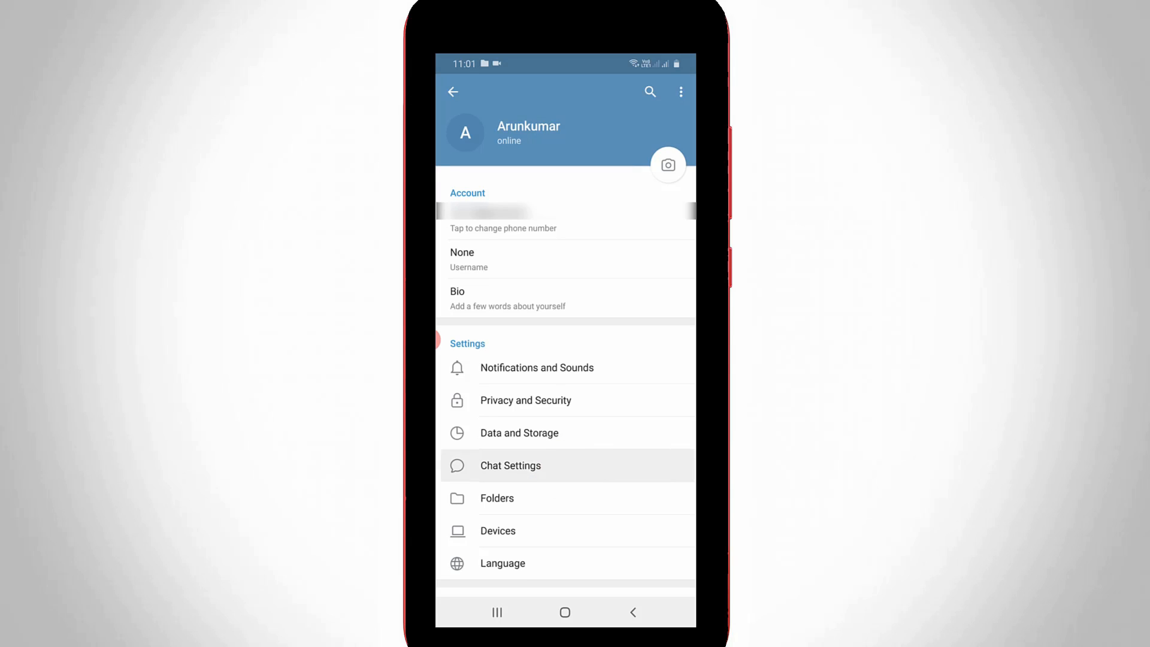
left_click(510, 465)
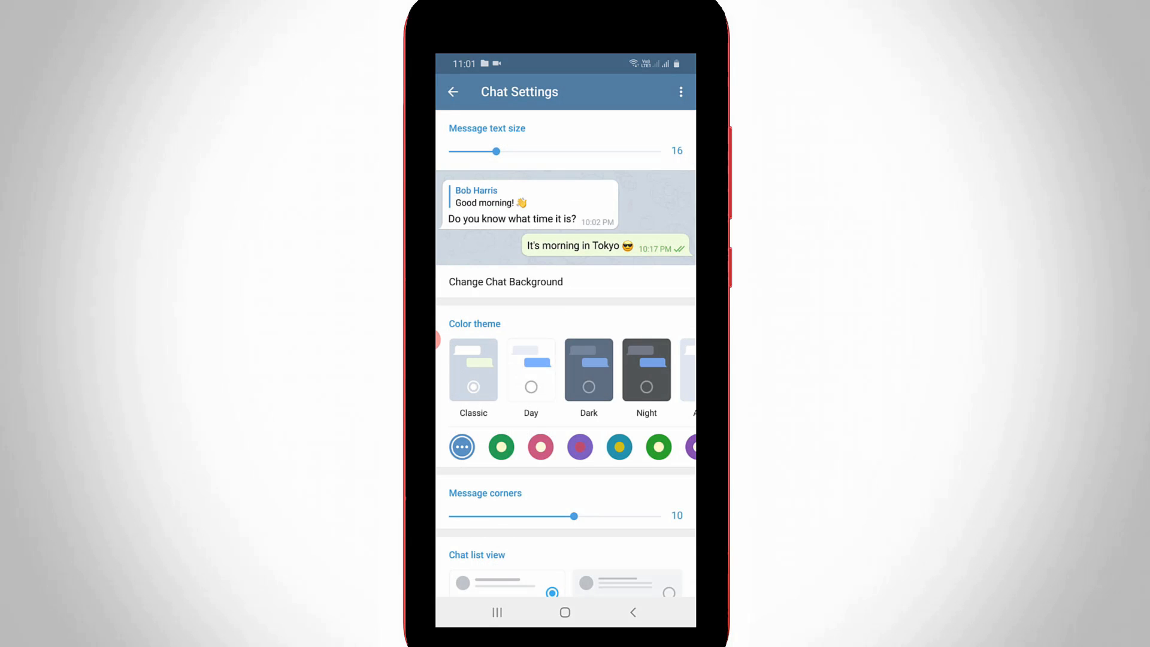
- Switch on Save to Gallery in Telegram's Chat Settings
scroll("down", 3)
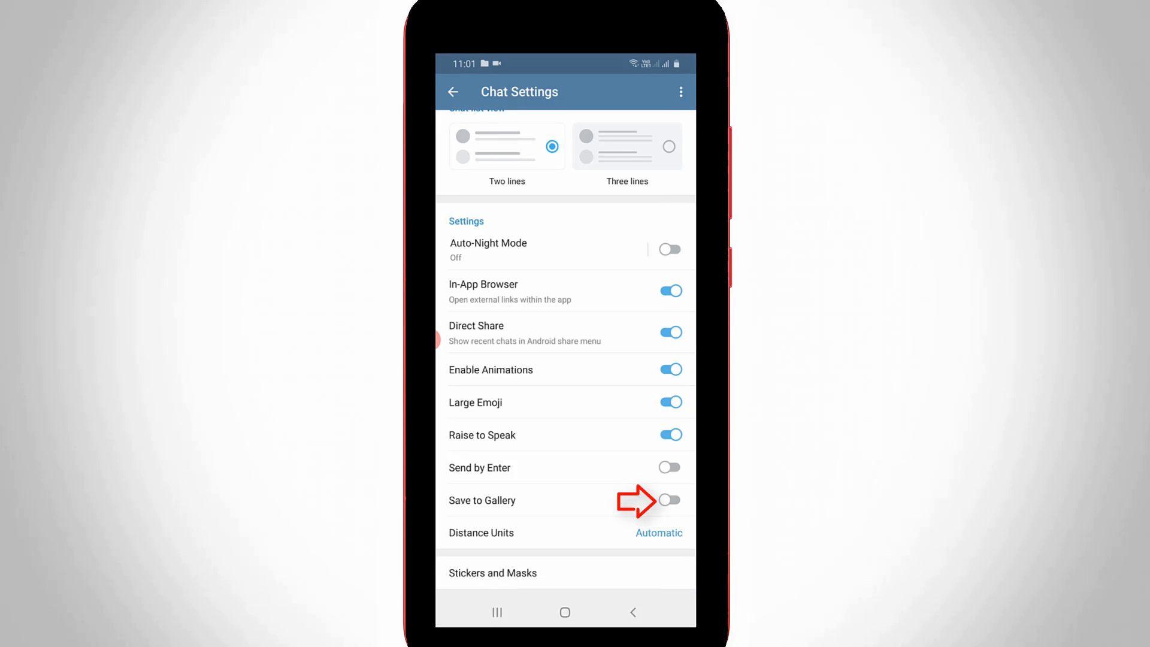
left_click(668, 500)
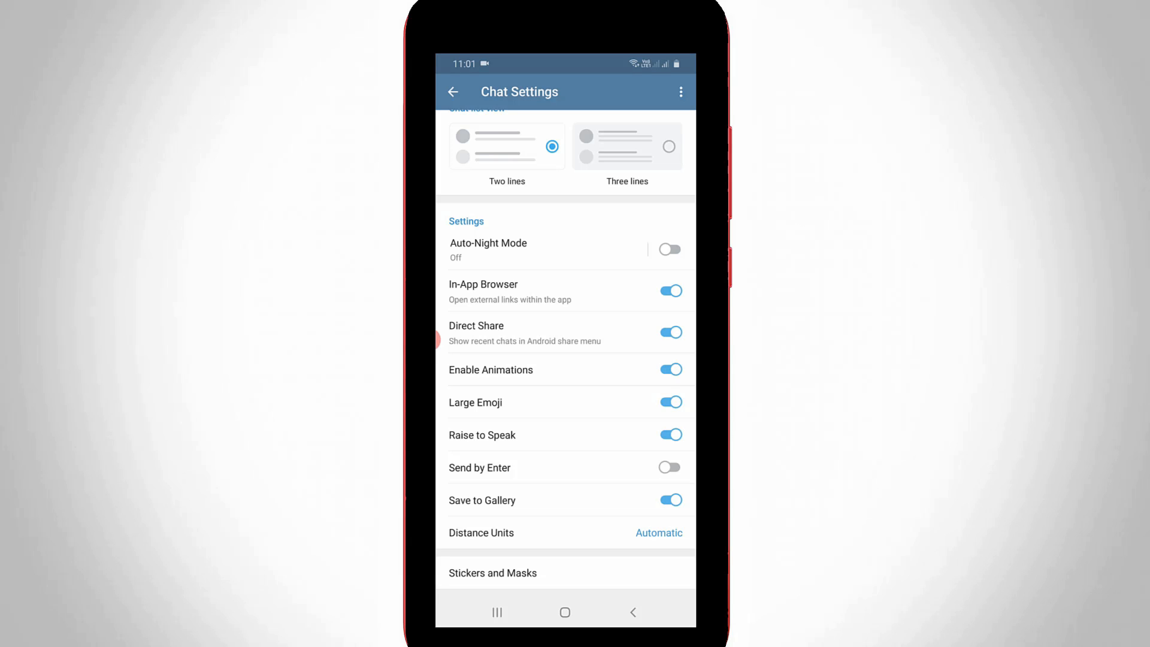